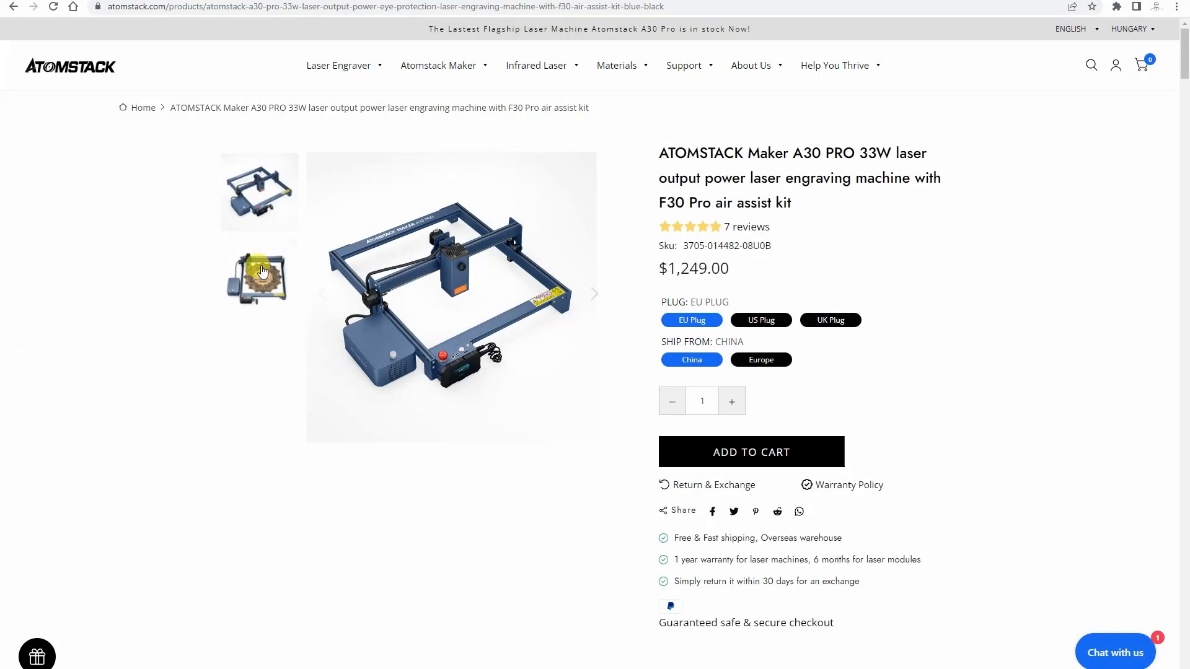
View the 33W engraved mandala photo and scroll through the A30 Pro operation options.
left_click(259, 275)
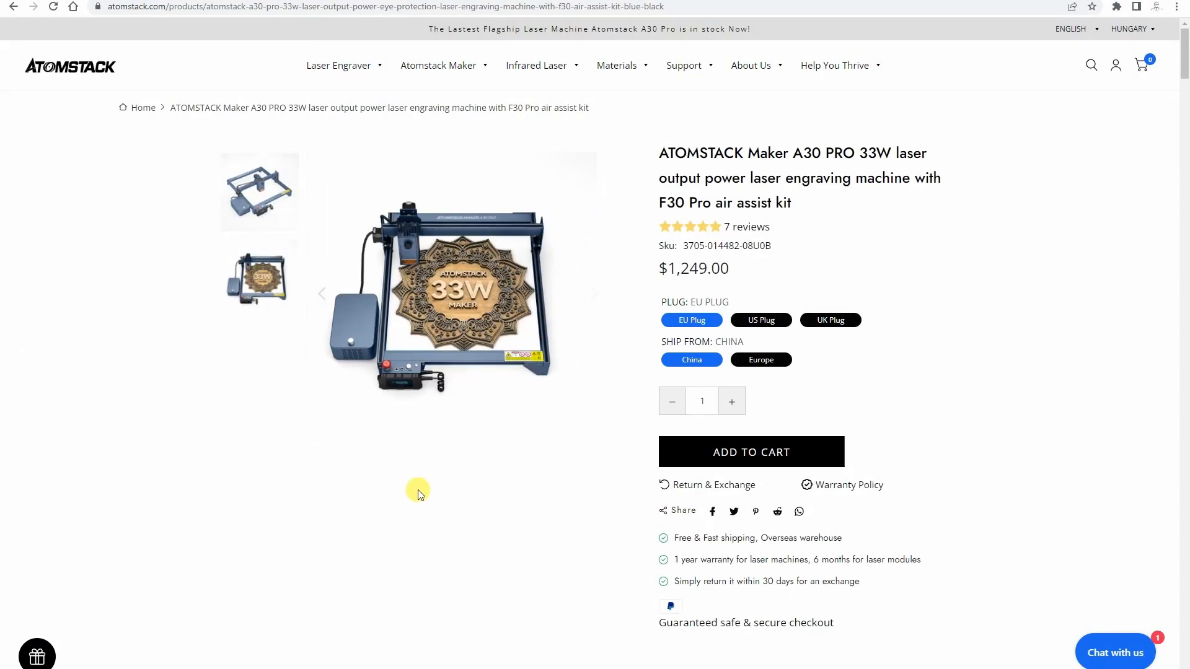
scroll("down", 3)
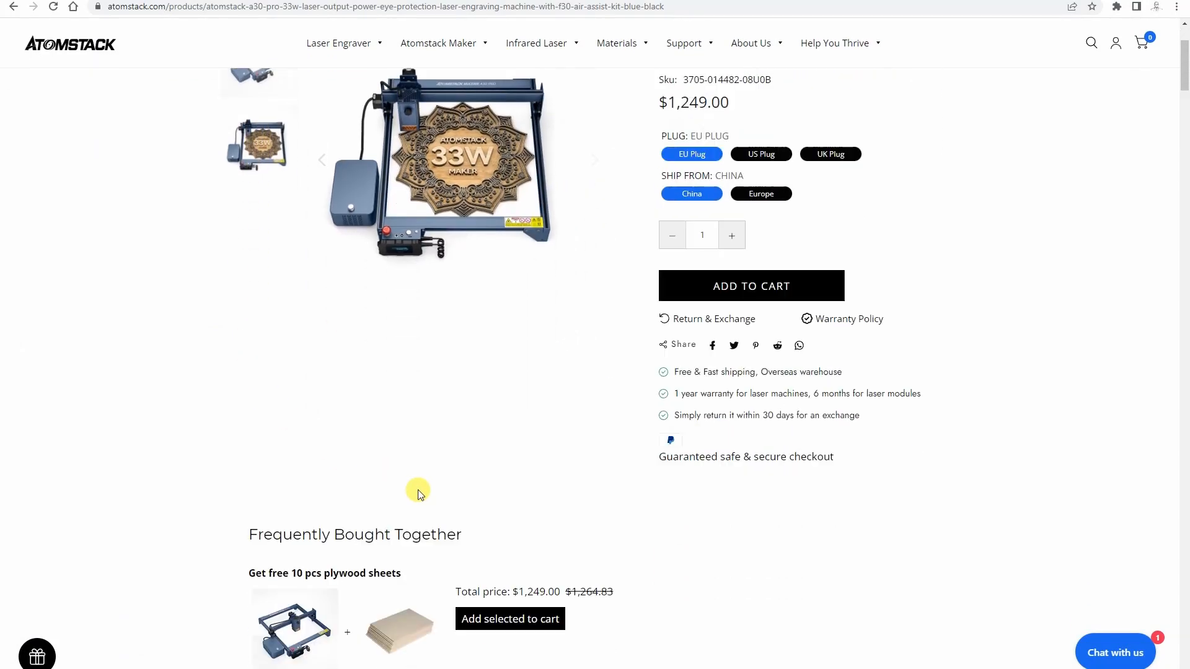
scroll("down", 3)
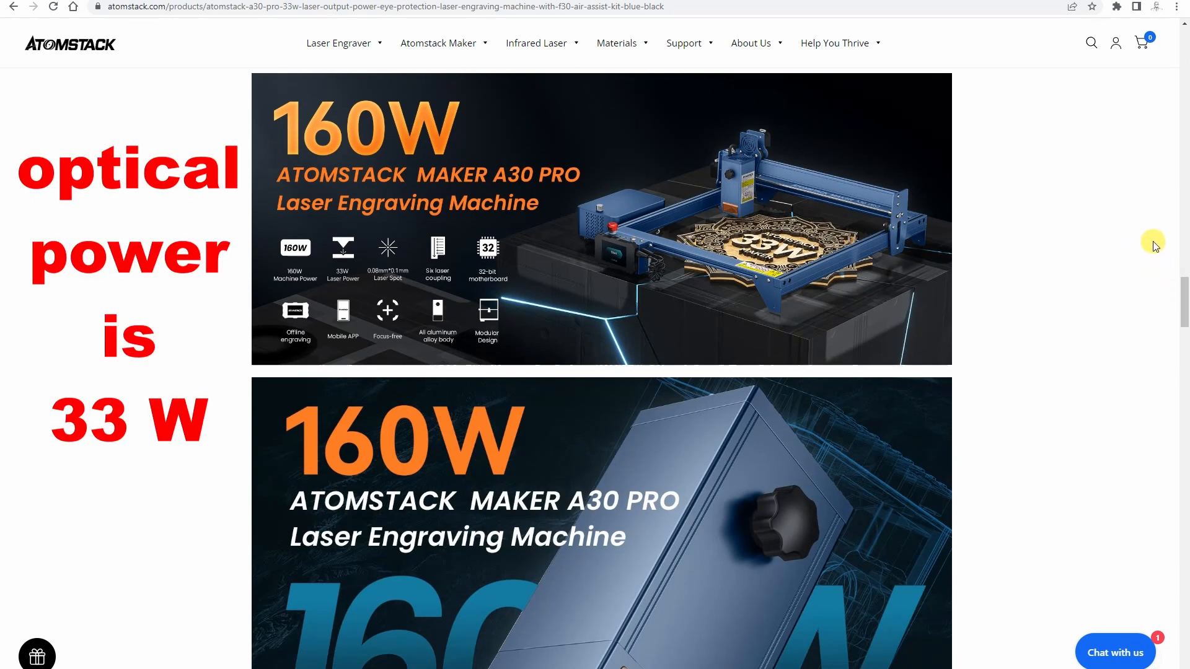
scroll("down", 3)
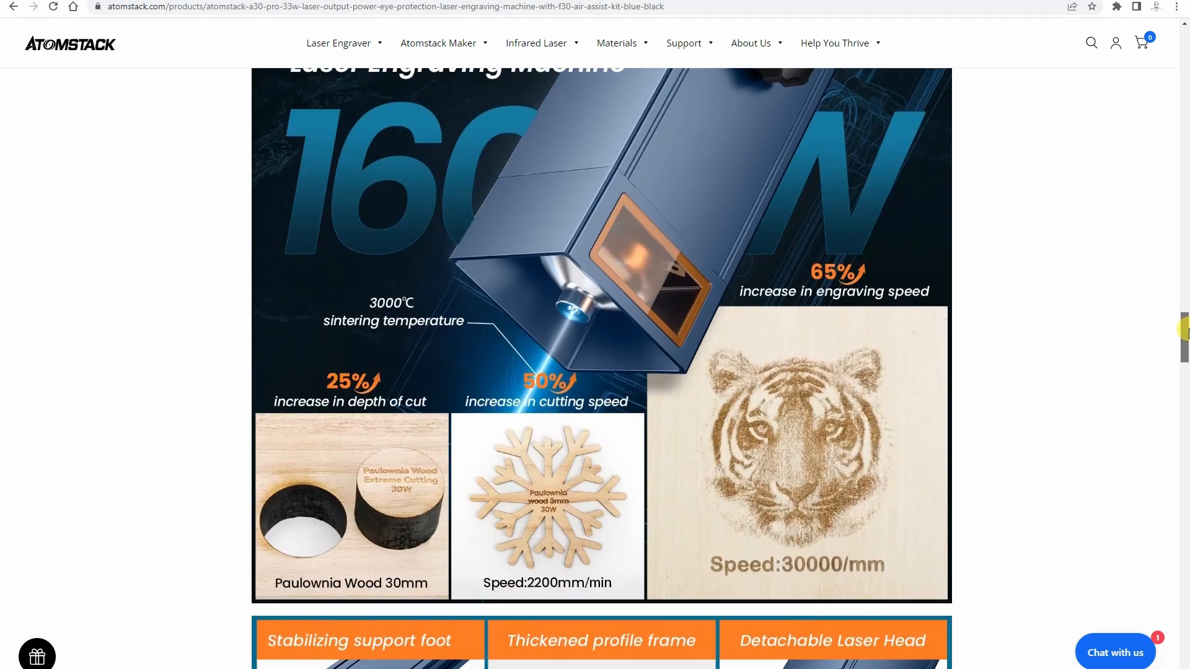
scroll("down", 3)
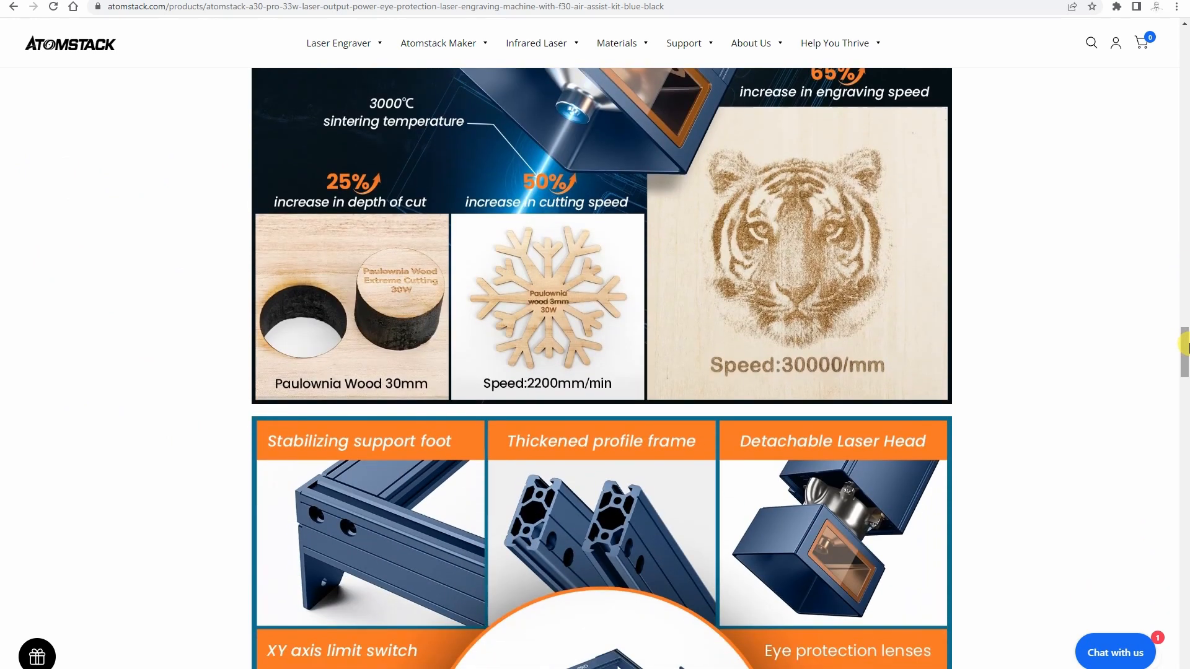
scroll("down", 3)
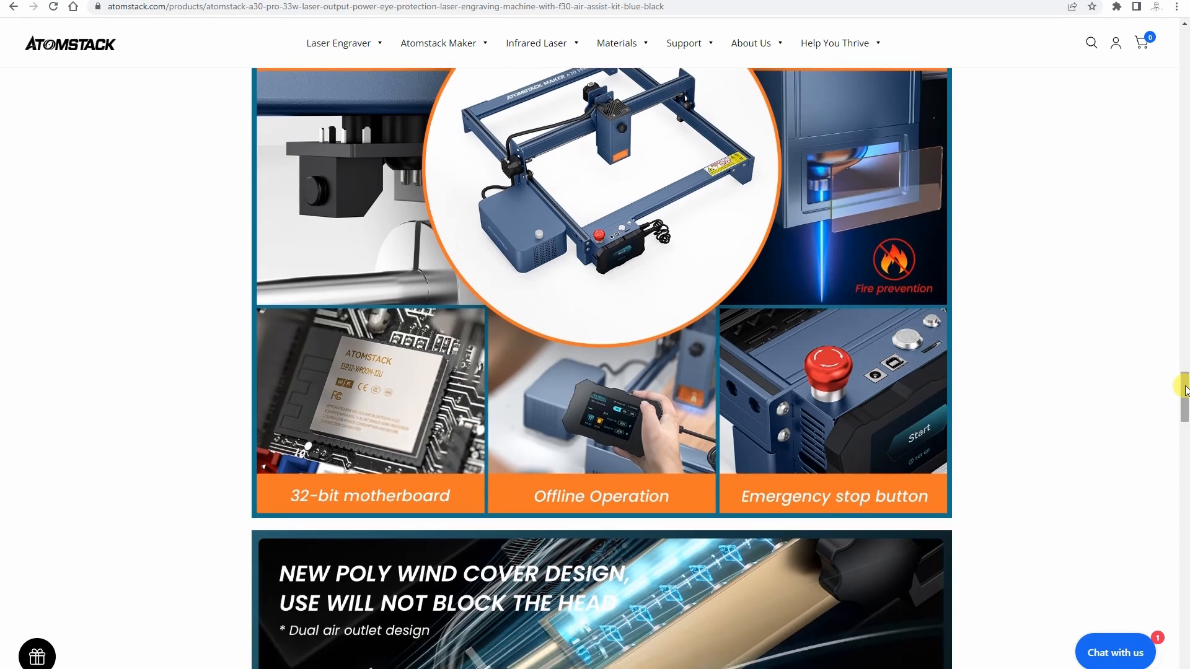
scroll("down", 3)
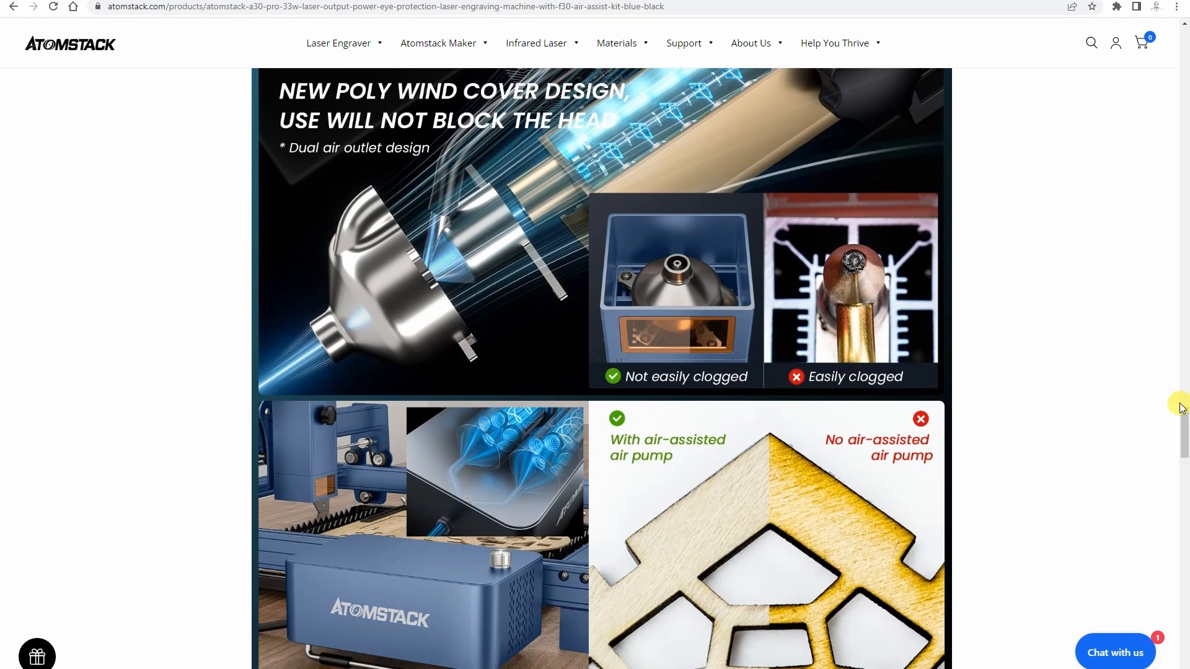
Scroll through the 6X6W laser head array details down to the Packing List.
scroll("down", 3)
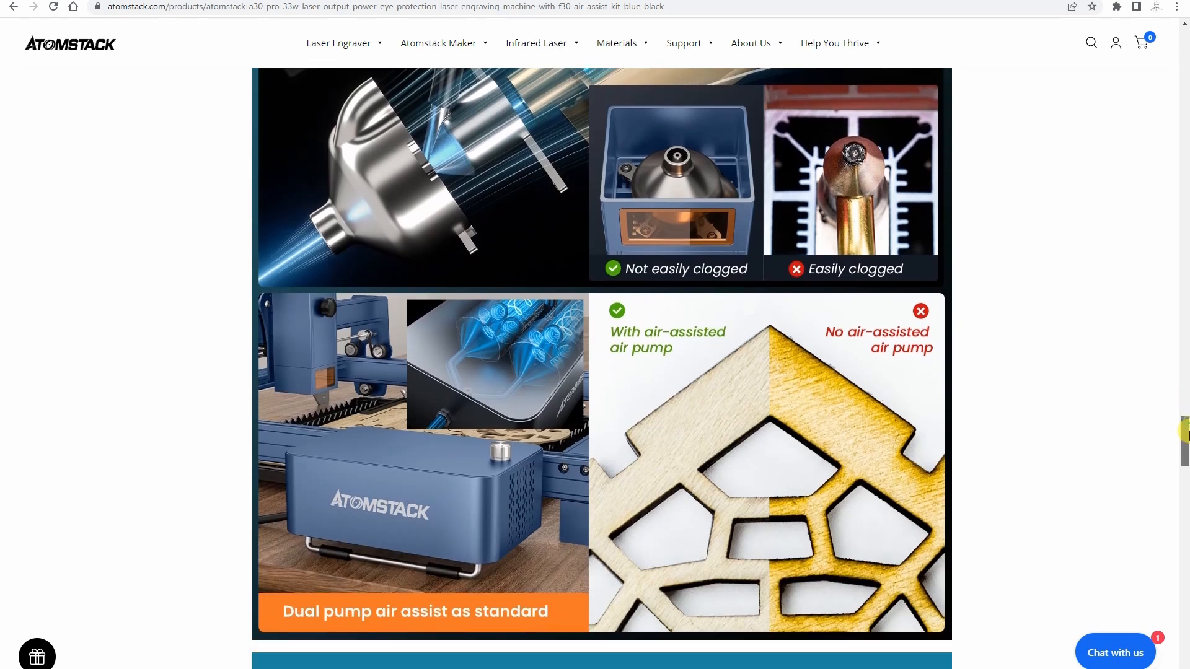
scroll("down", 3)
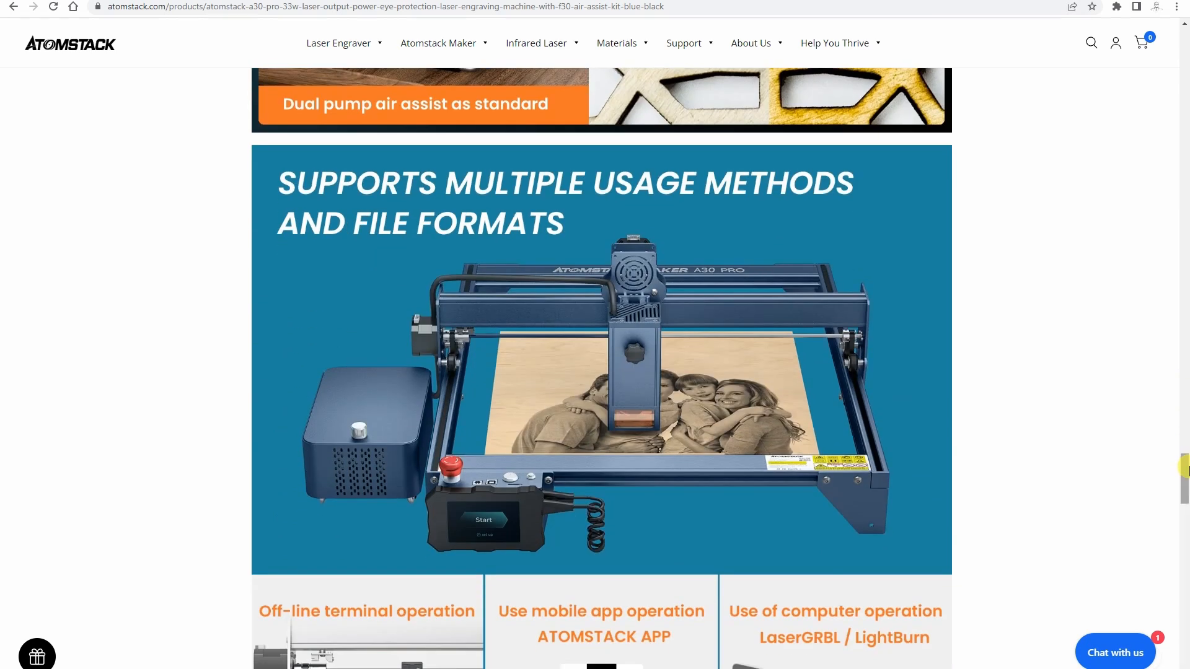
scroll("down", 3)
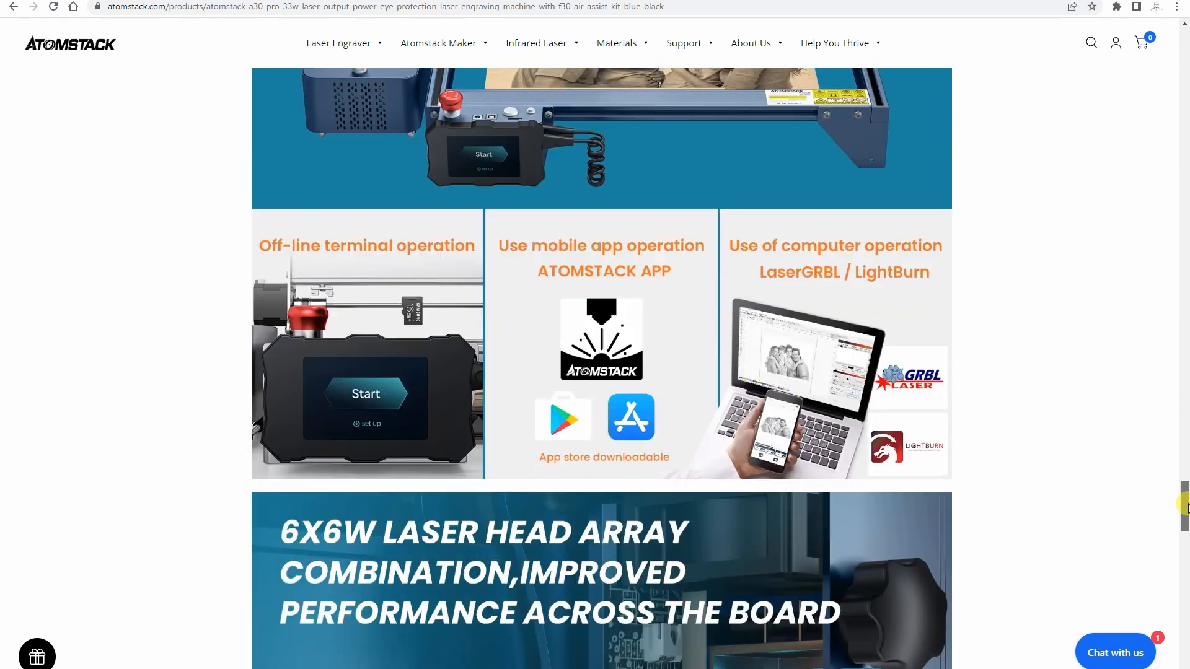
scroll("down", 3)
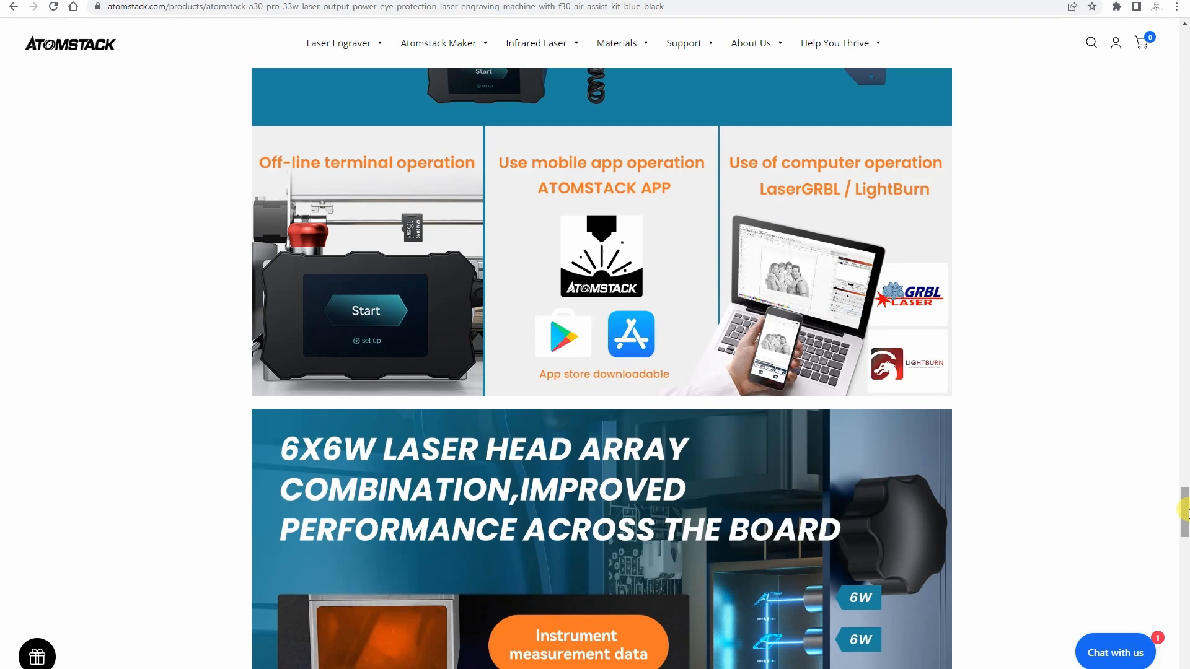
scroll("down", 3)
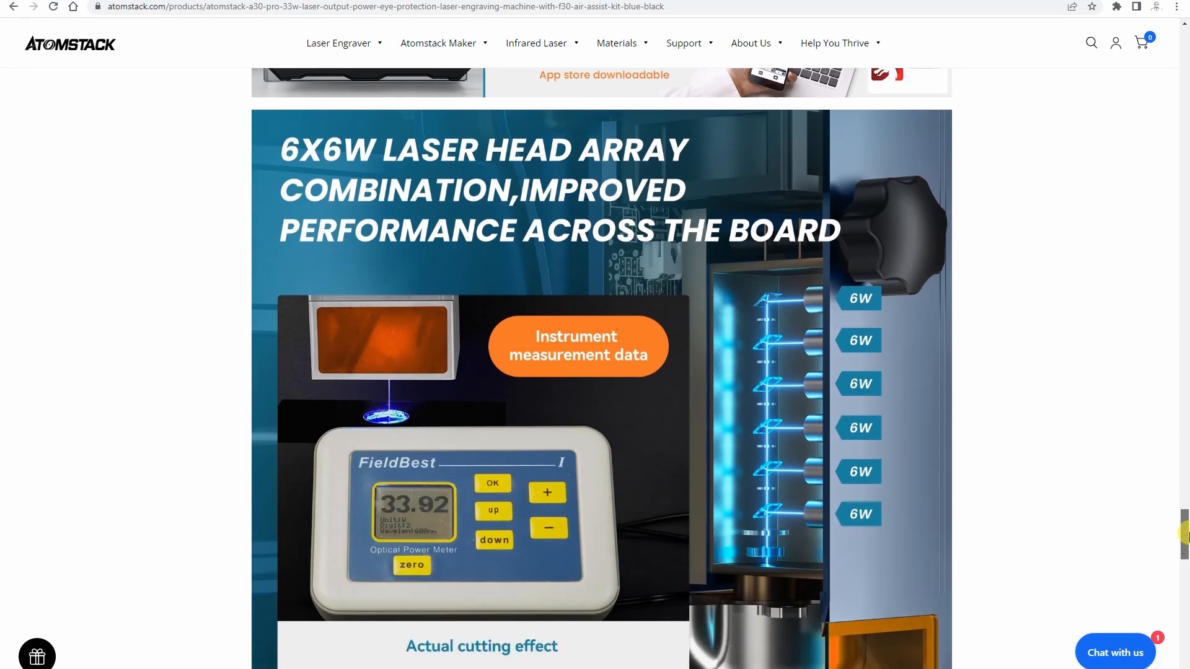
scroll("down", 3)
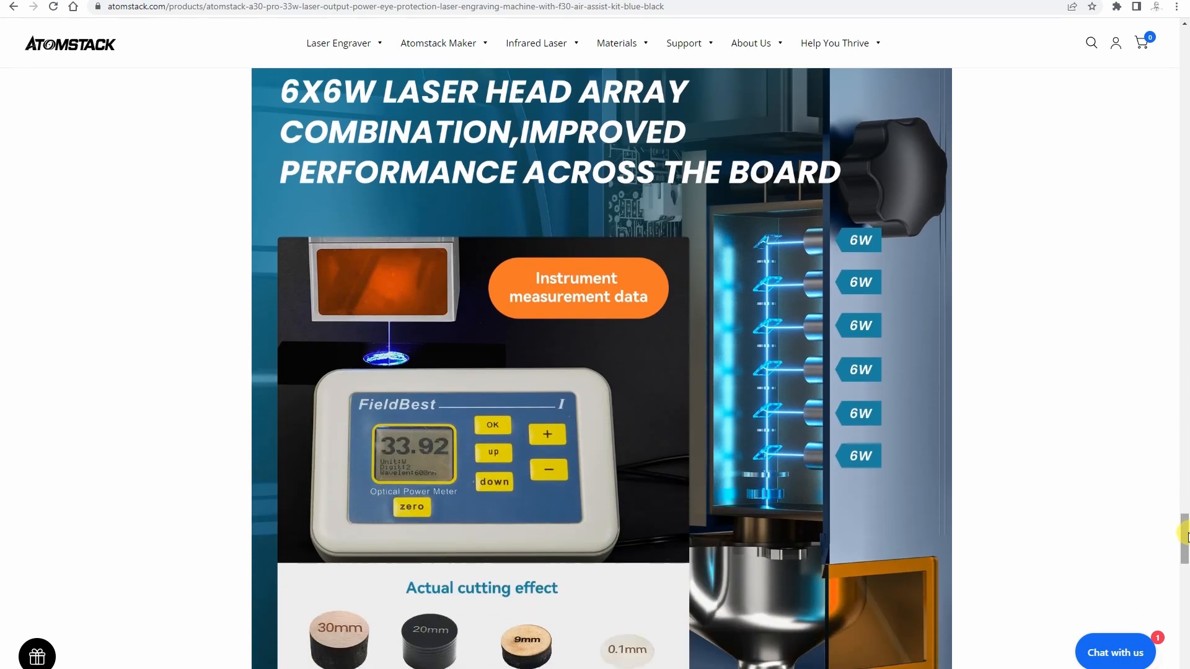
scroll("down", 3)
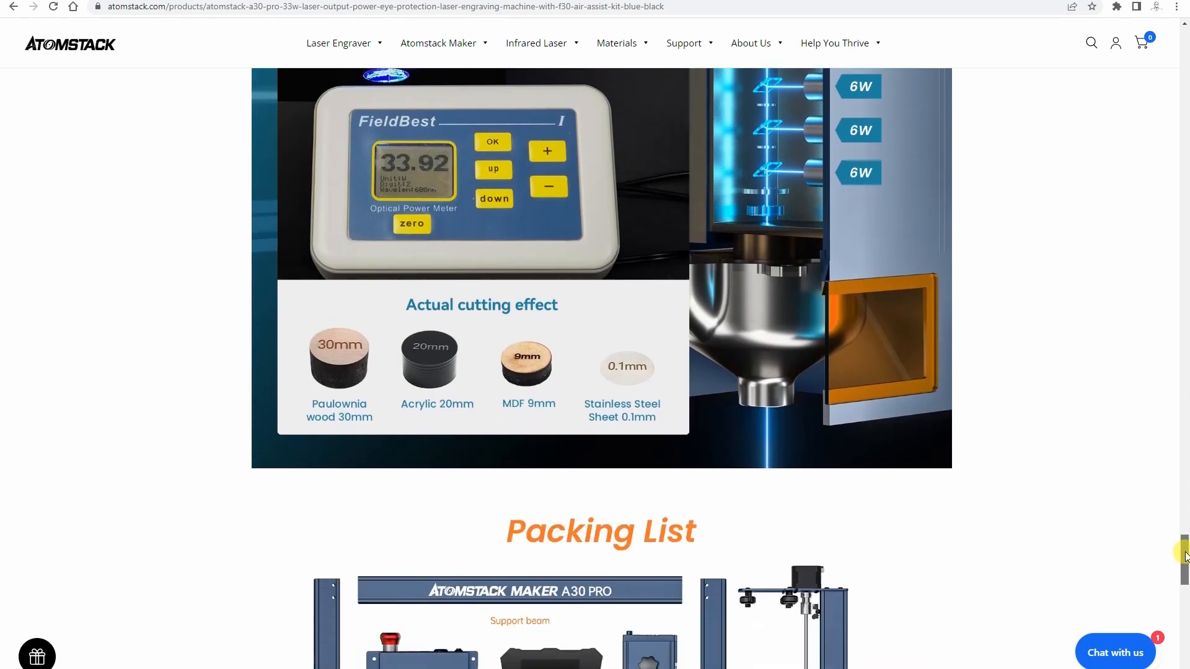
scroll("down", 3)
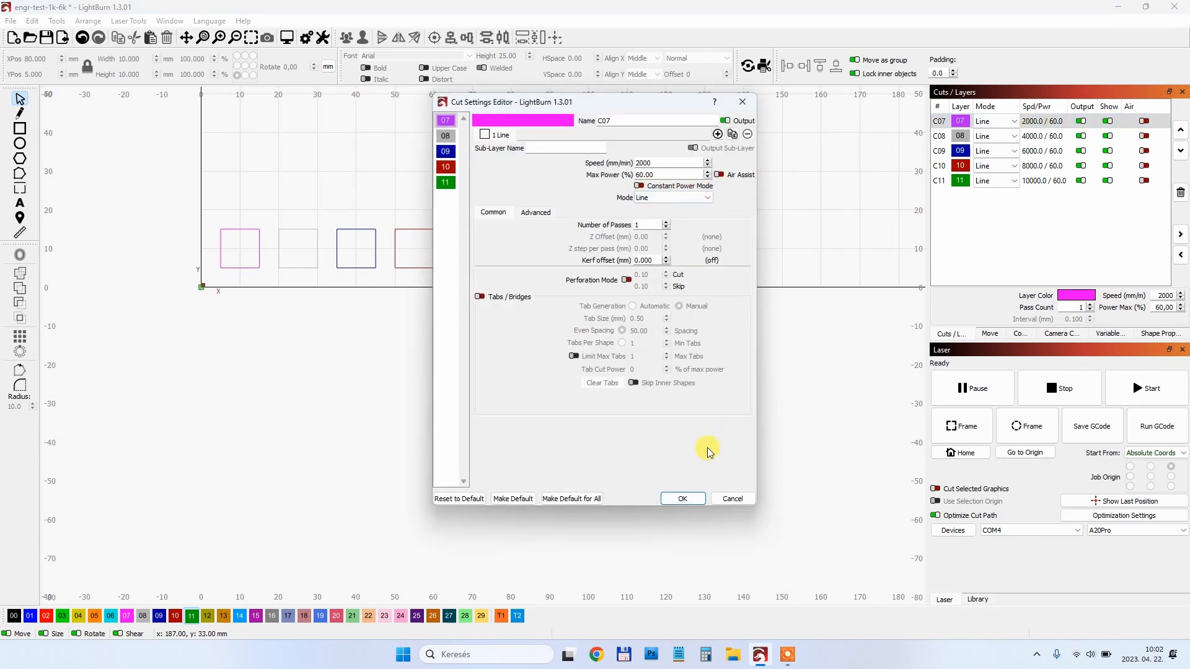
Inspect layer C07's cut settings: line mode, 2000 mm/min speed, 60% power.
left_click(681, 499)
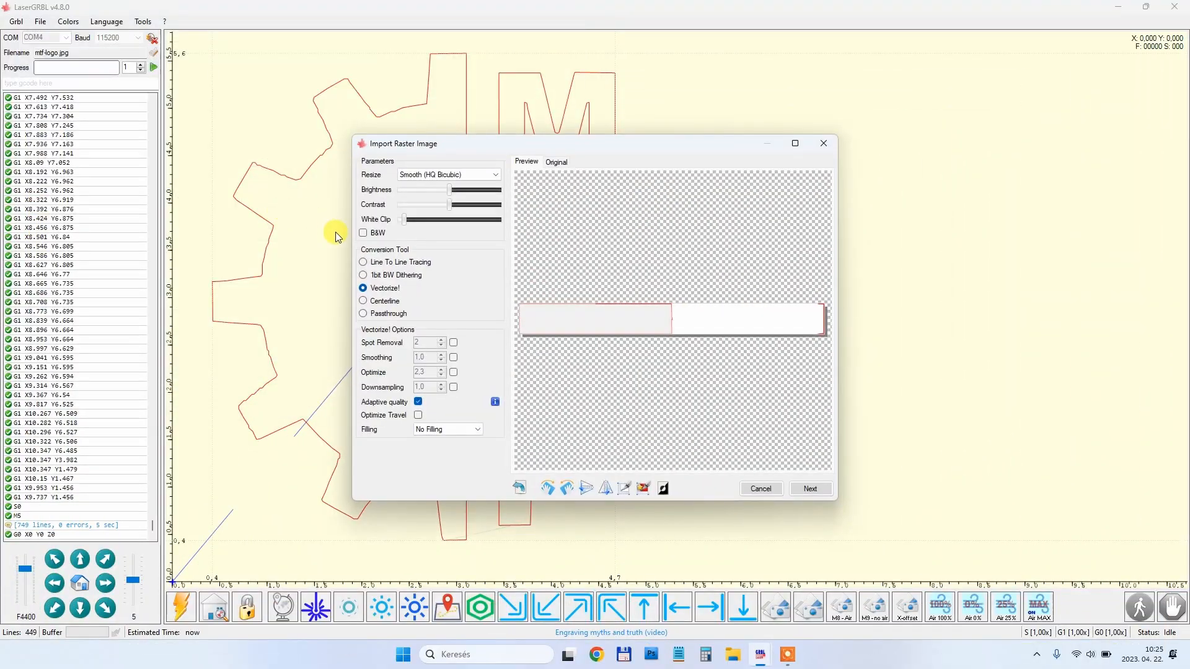
Select Line To Line Tracing for the gradient image and proceed to target speed and size.
left_click(363, 261)
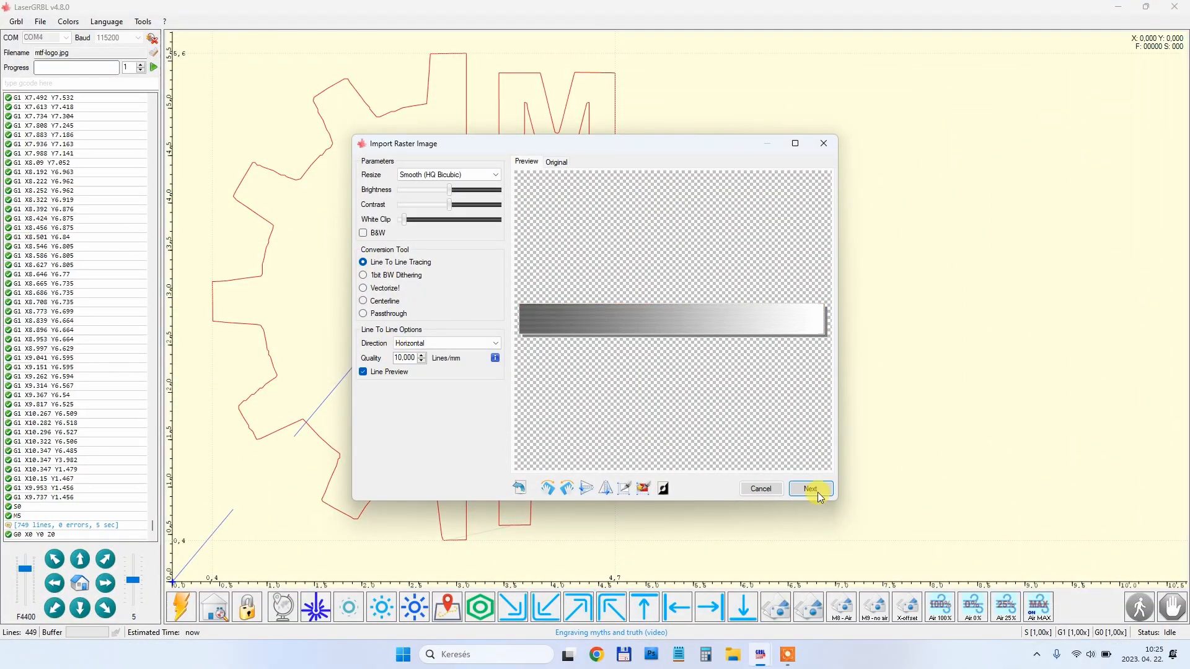
left_click(809, 488)
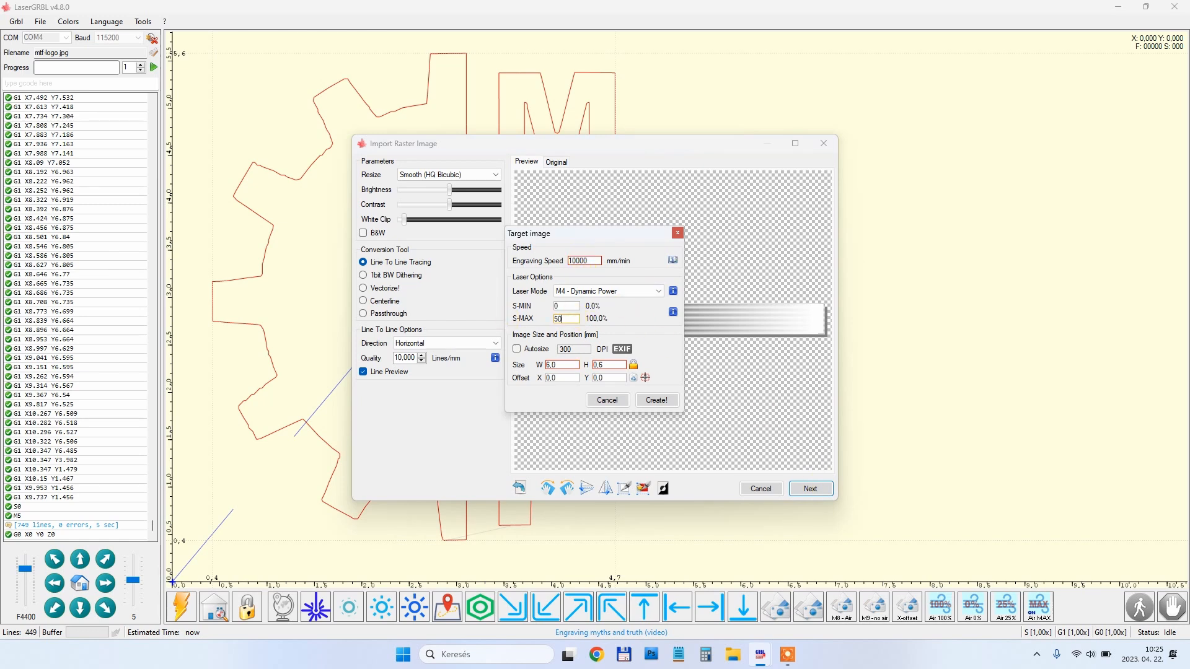